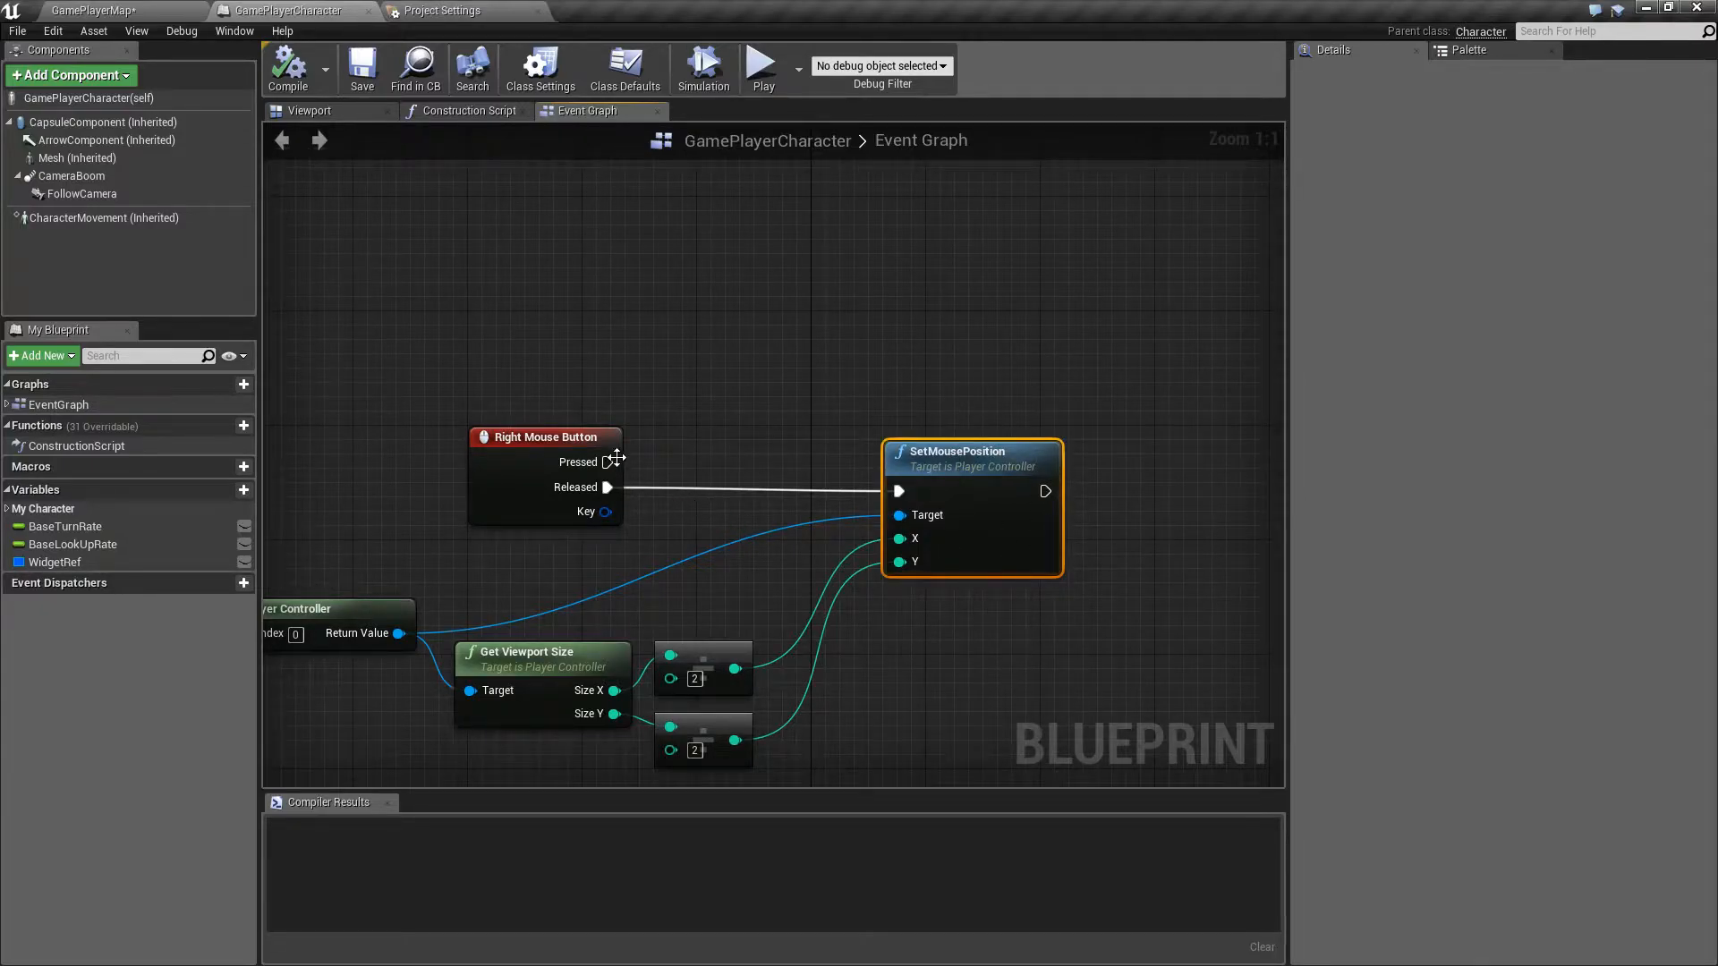
mouse_move(701, 390)
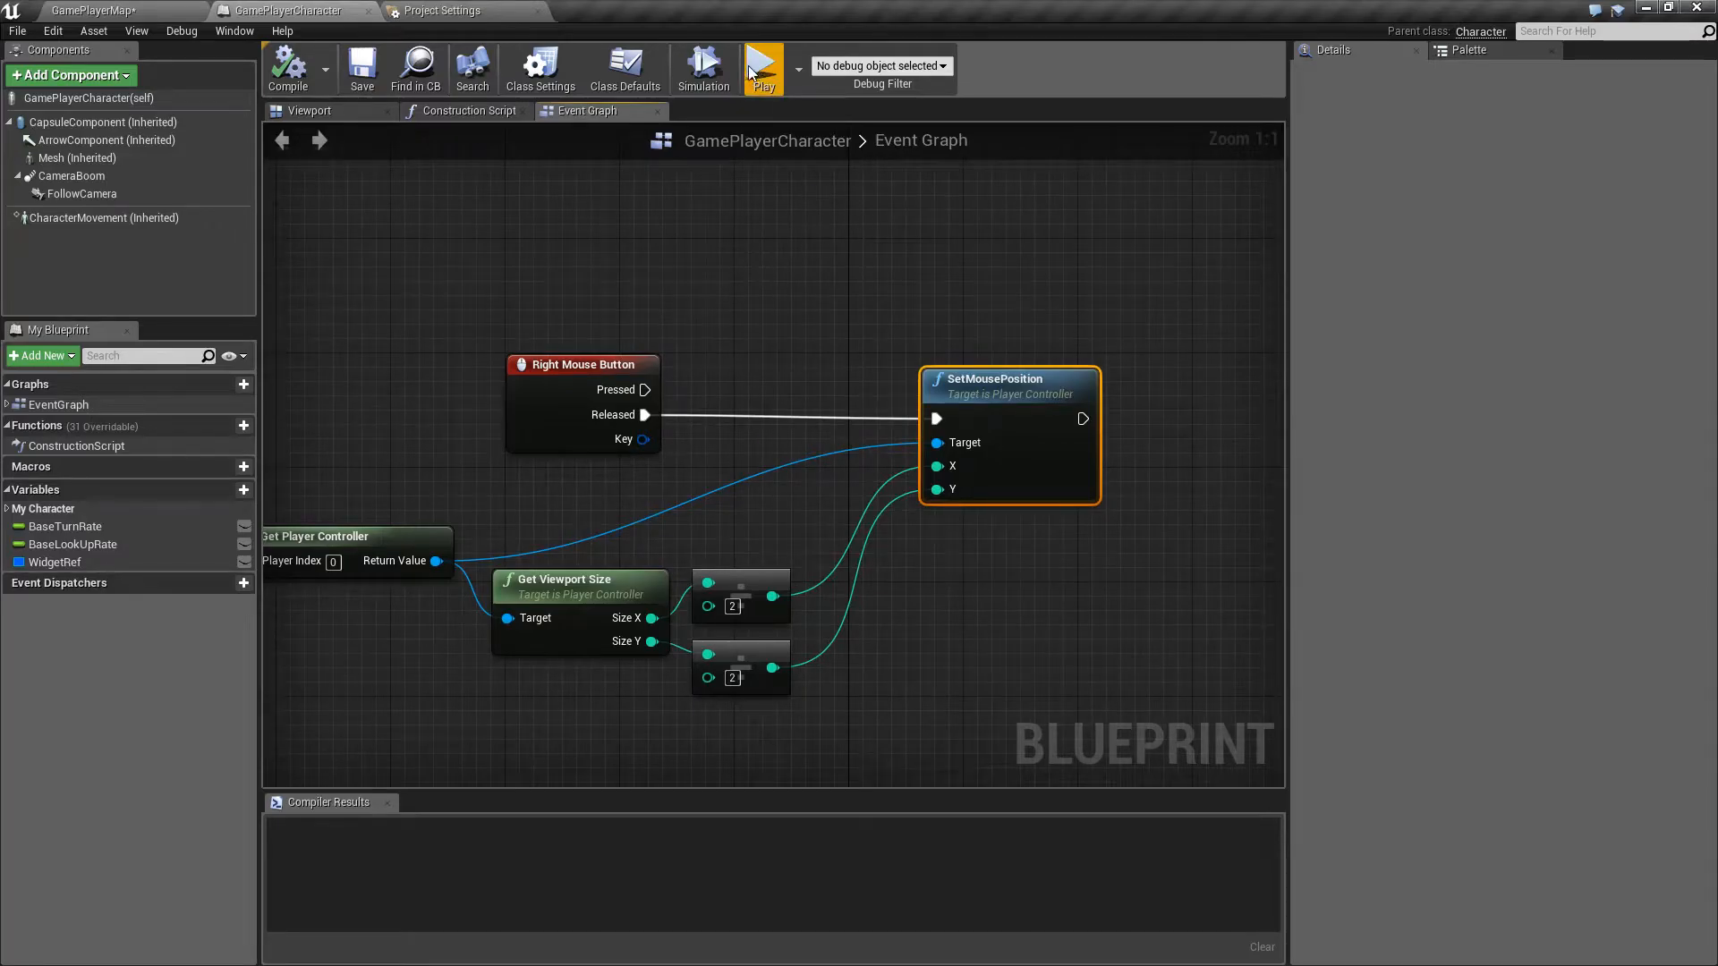
Break the divide-node links on SetMousePosition's X and Y pins, leaving both at 0.
left_click(763, 66)
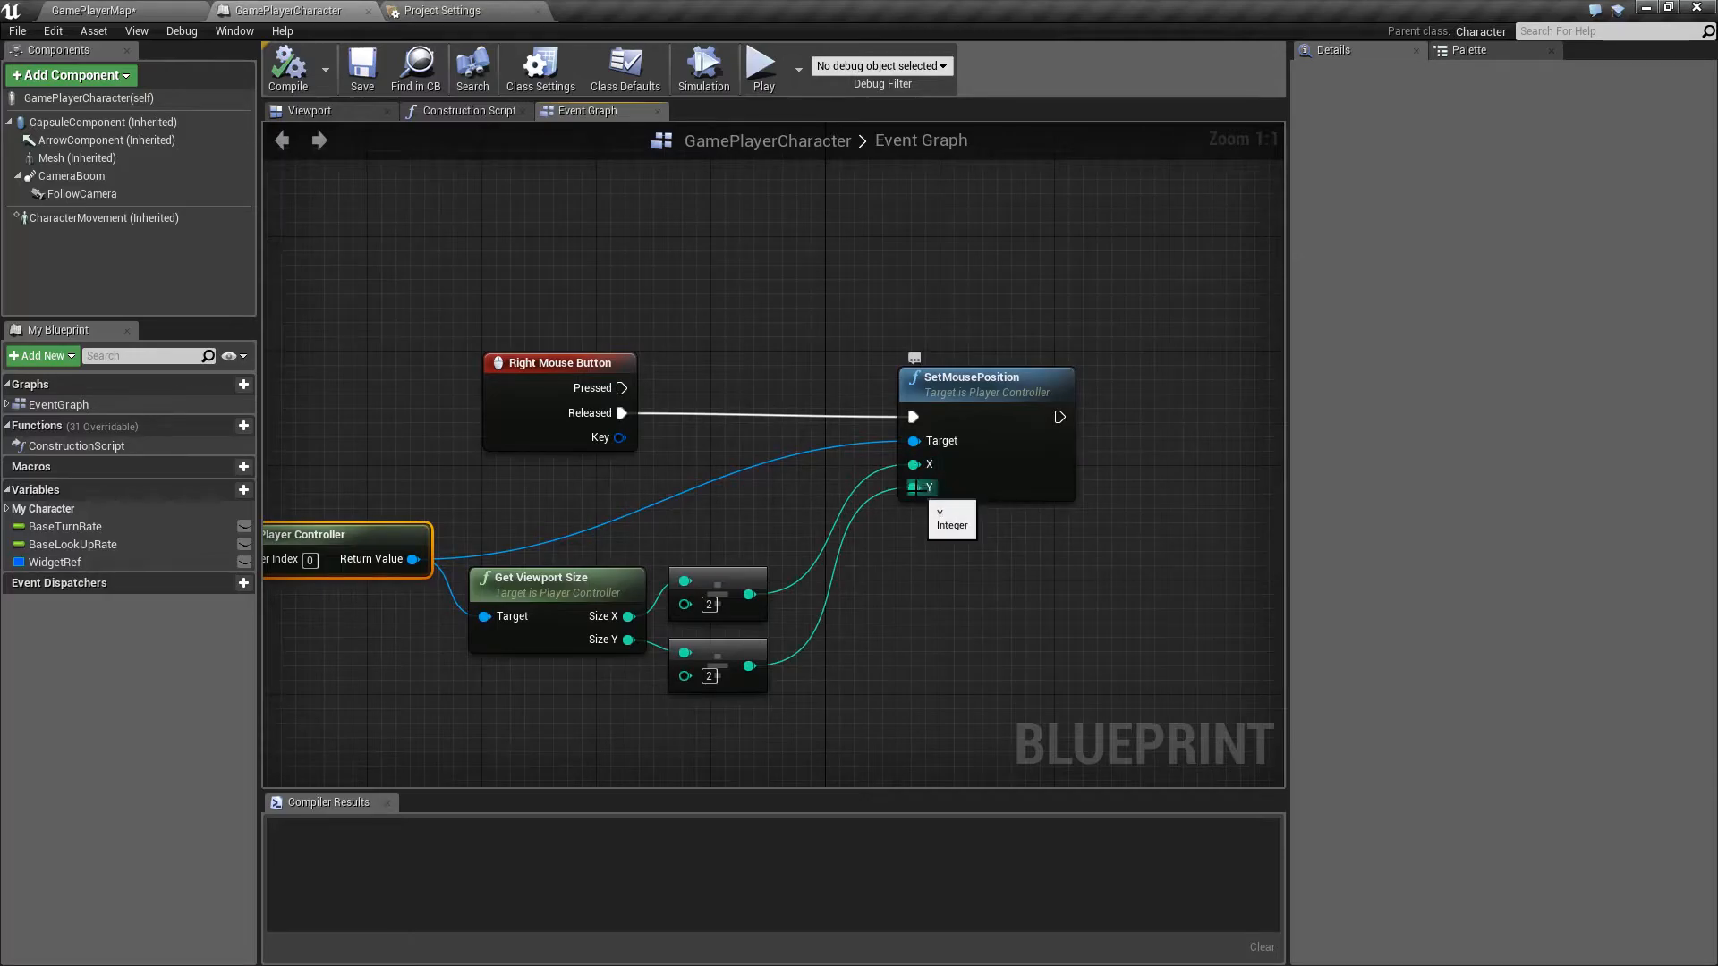
mouse_move(914, 463)
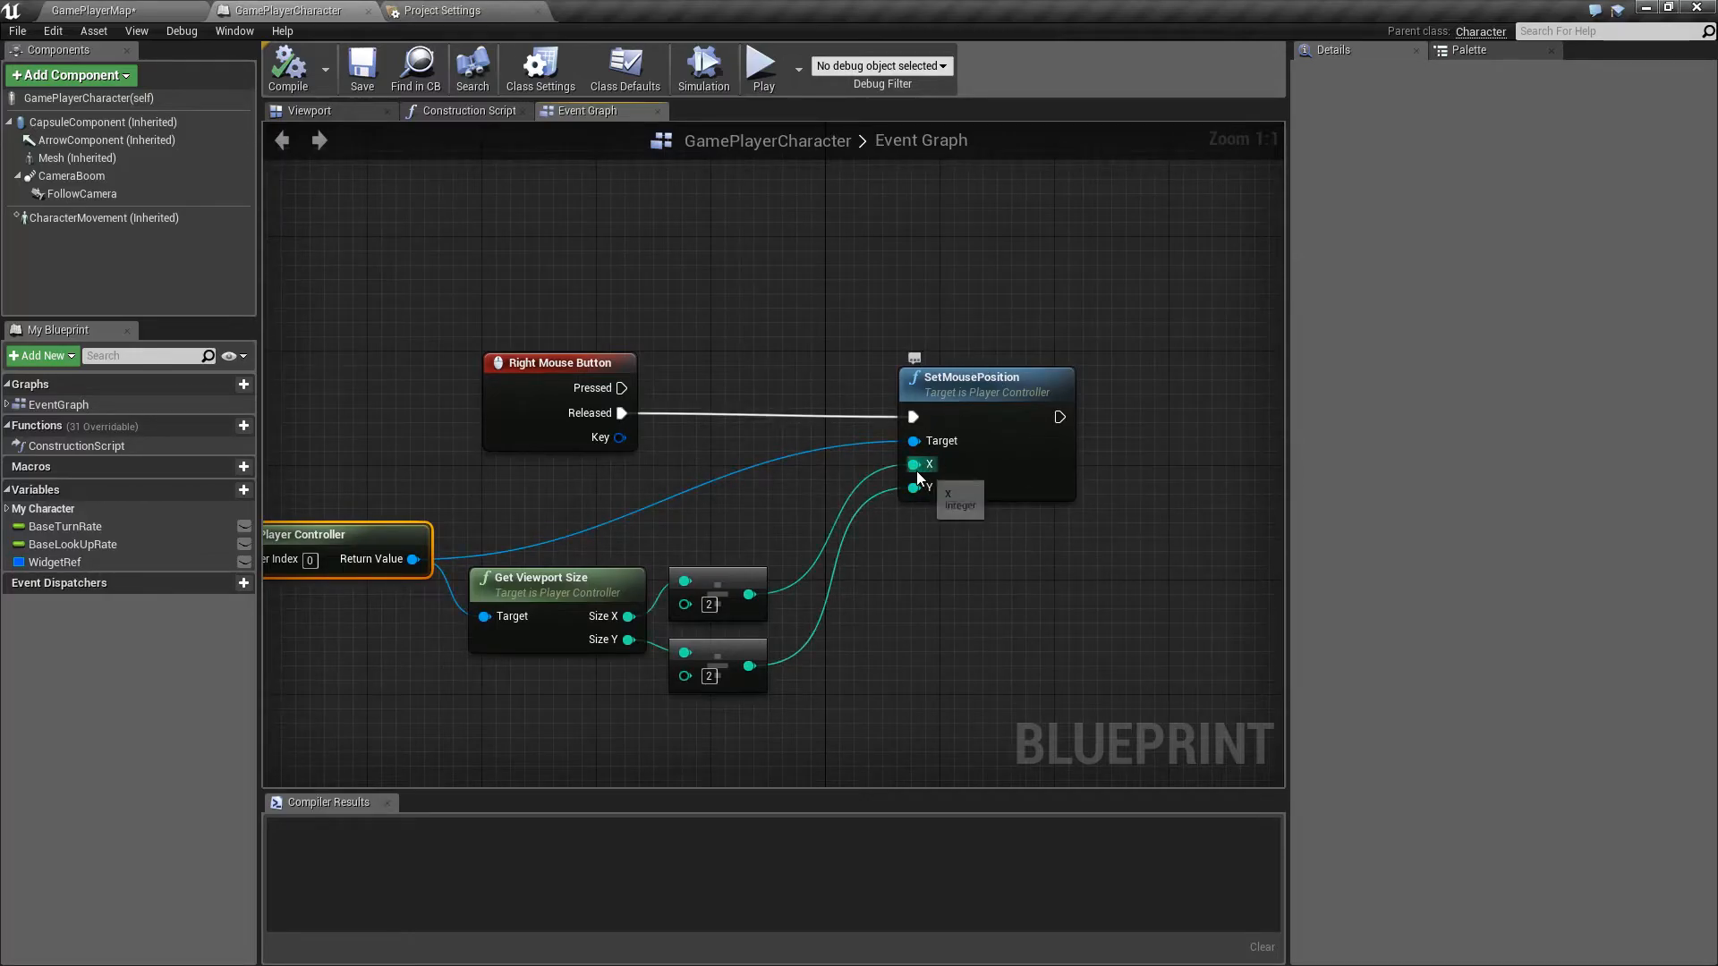
mouse_move(966, 439)
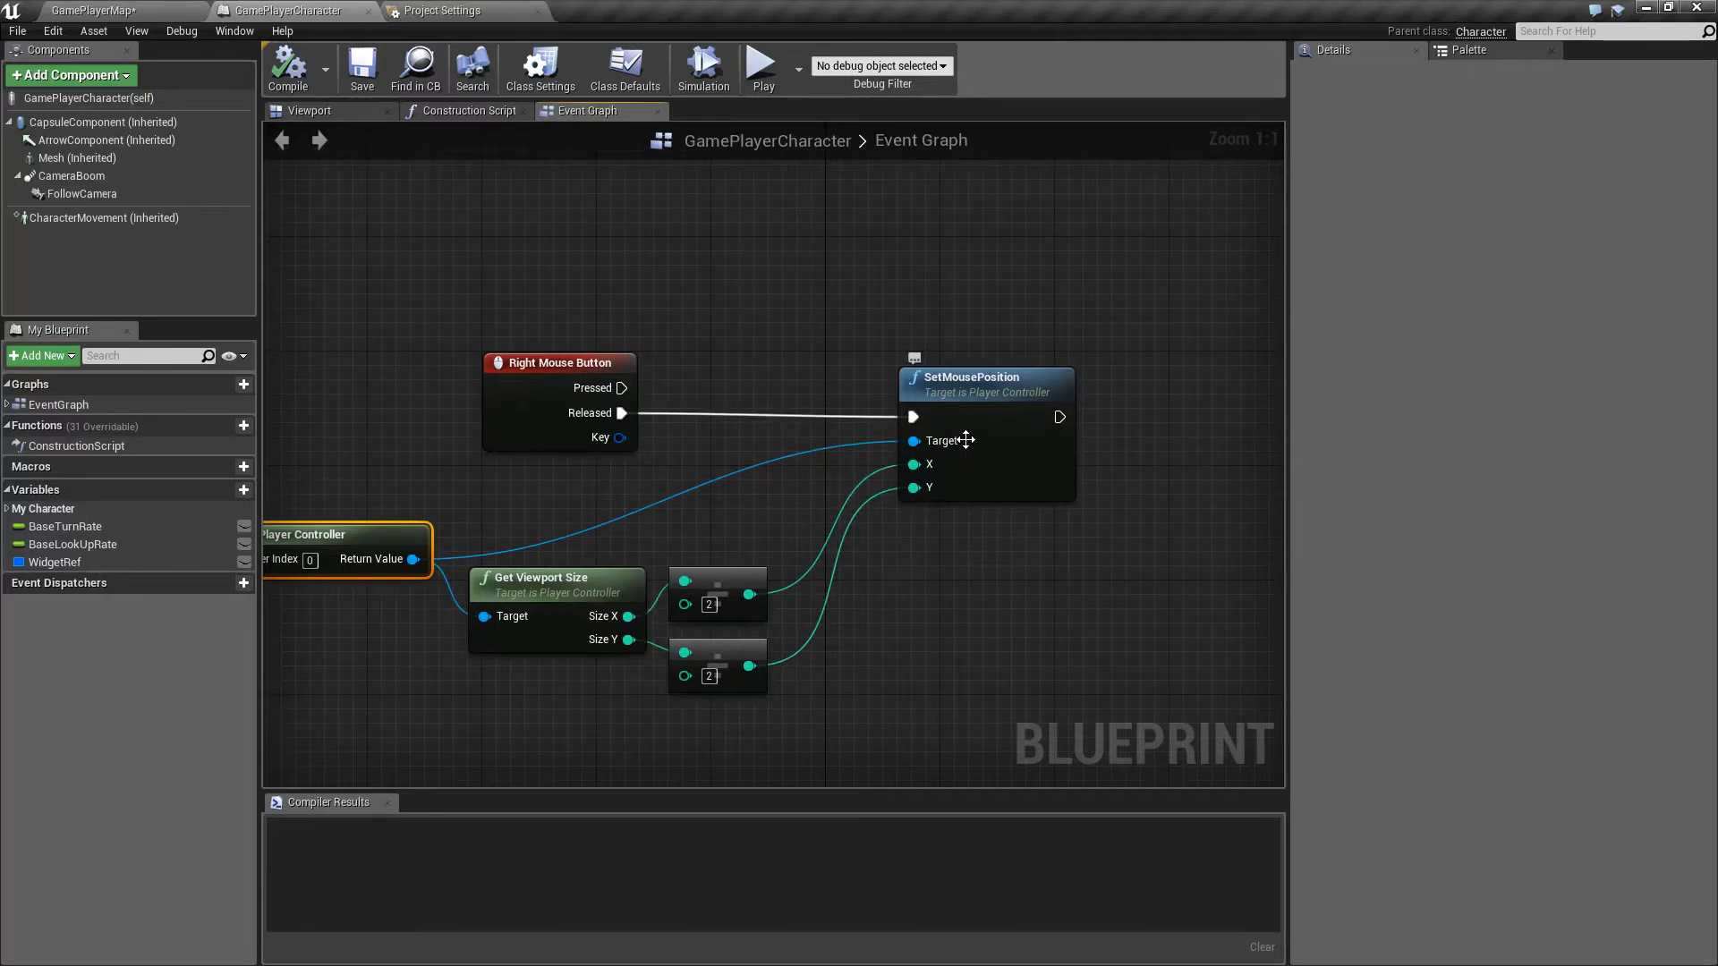
mouse_move(937, 572)
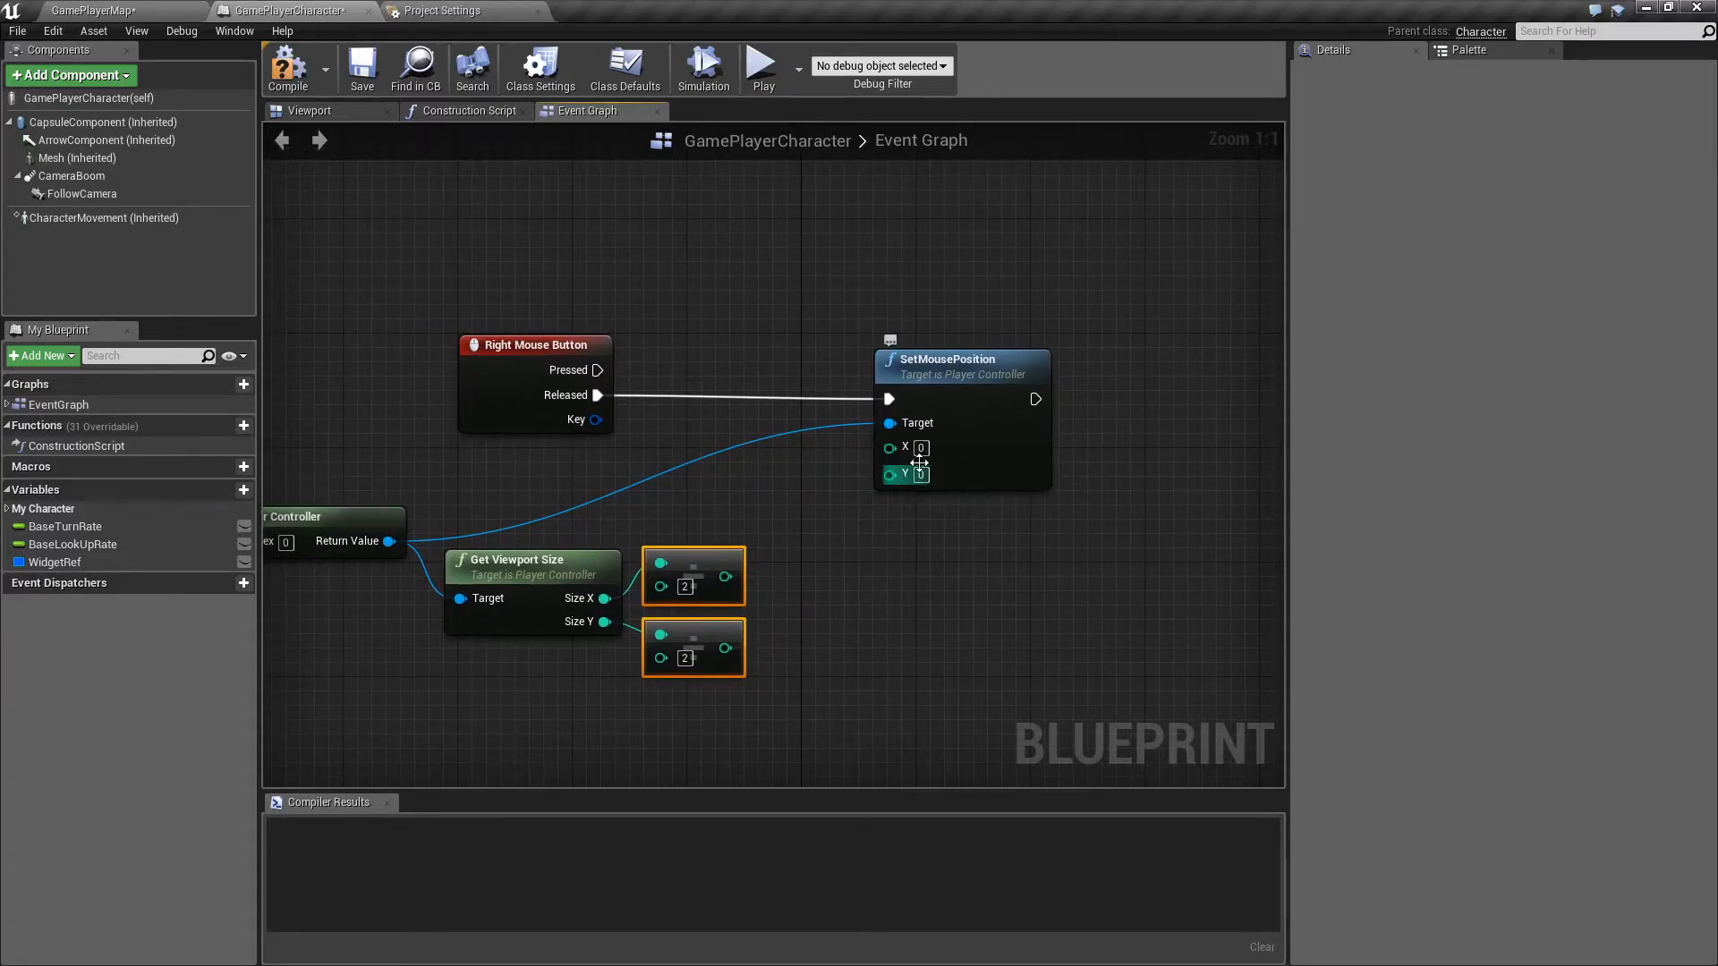
mouse_move(763, 68)
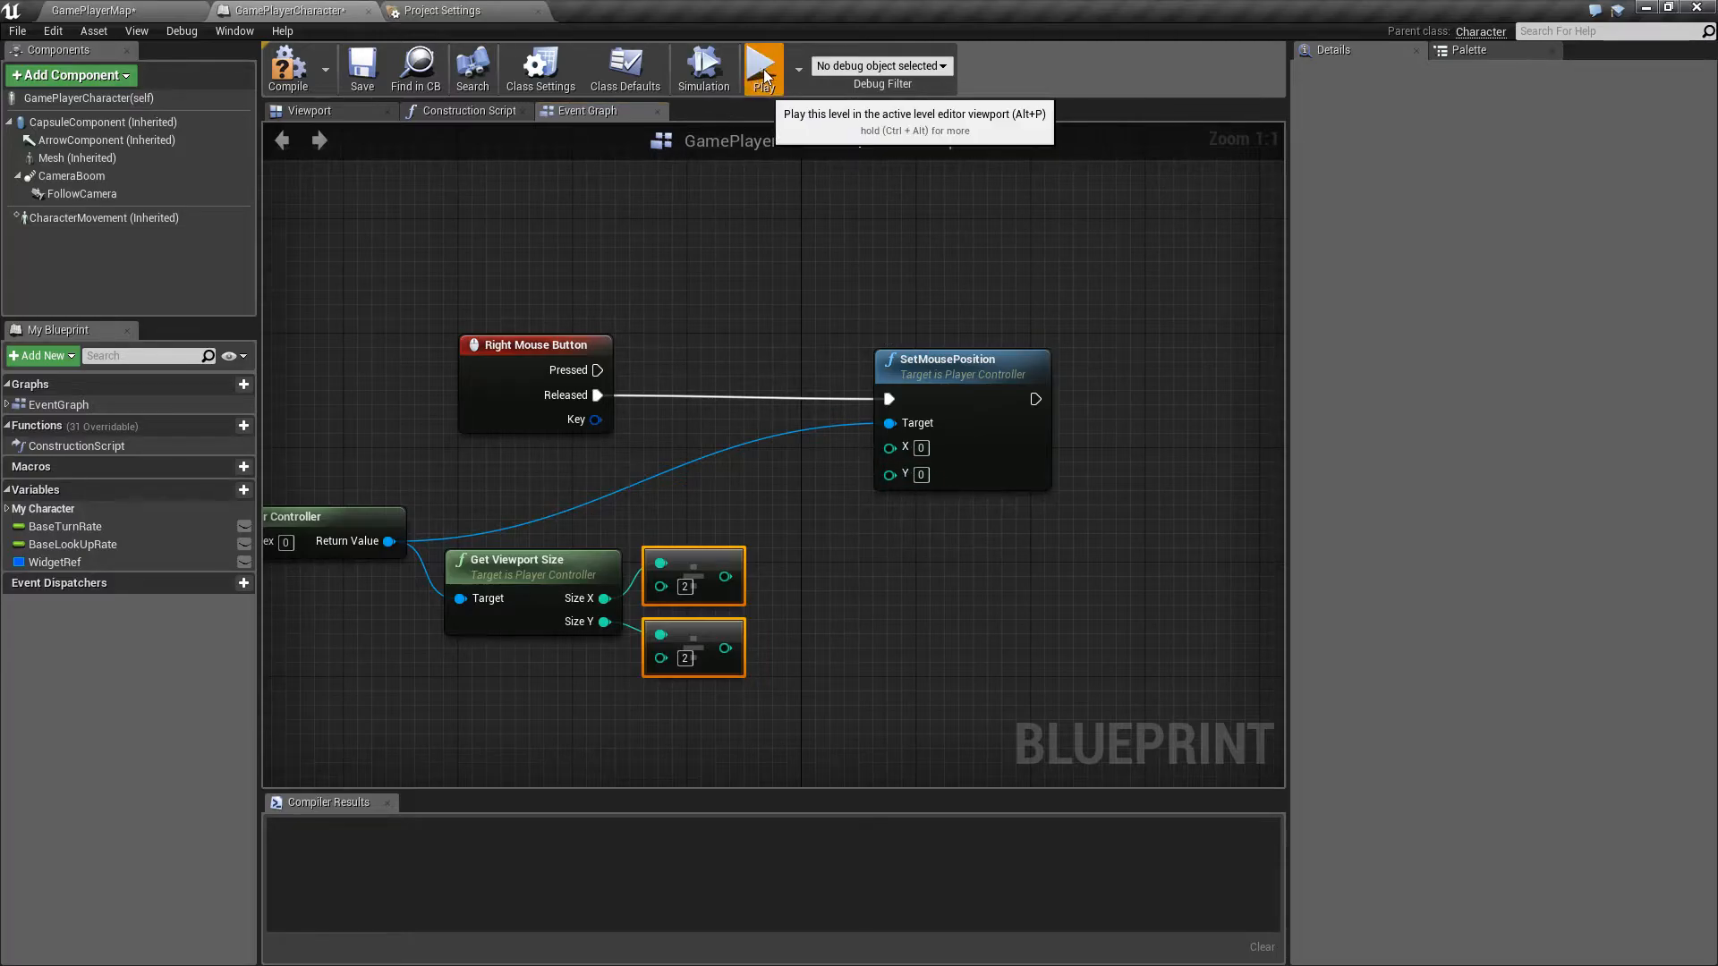
Reconnect the halved viewport width and height outputs to SetMousePosition's X and Y.
left_click(763, 65)
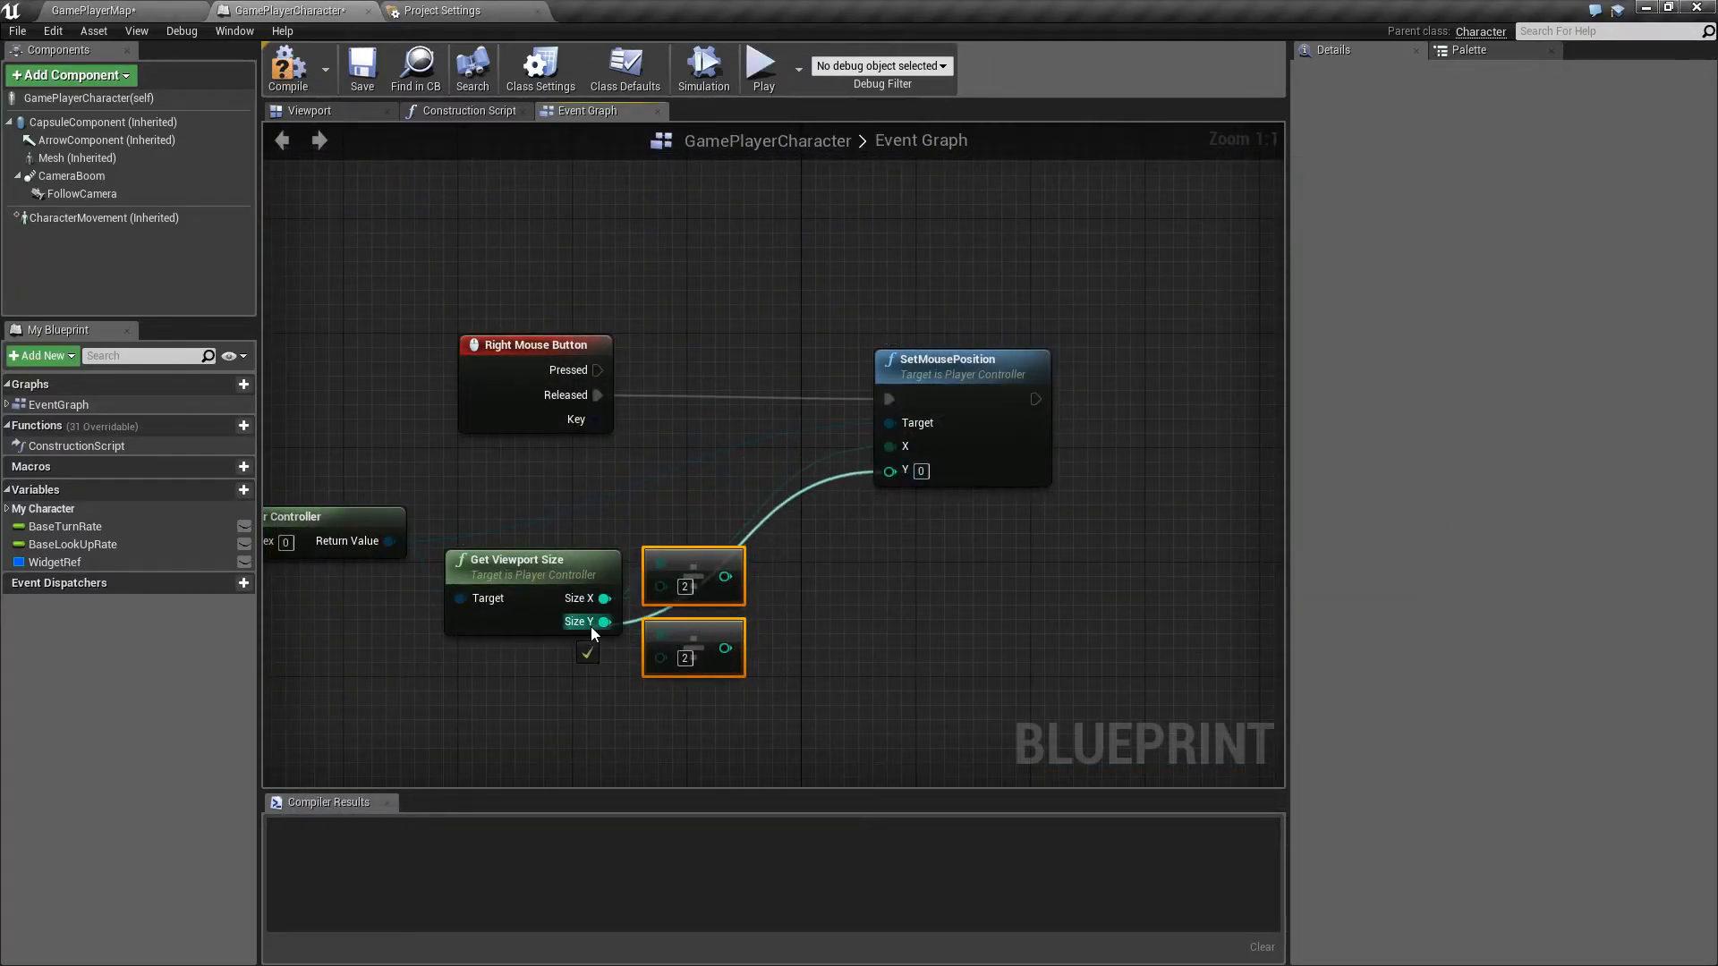
left_click(762, 63)
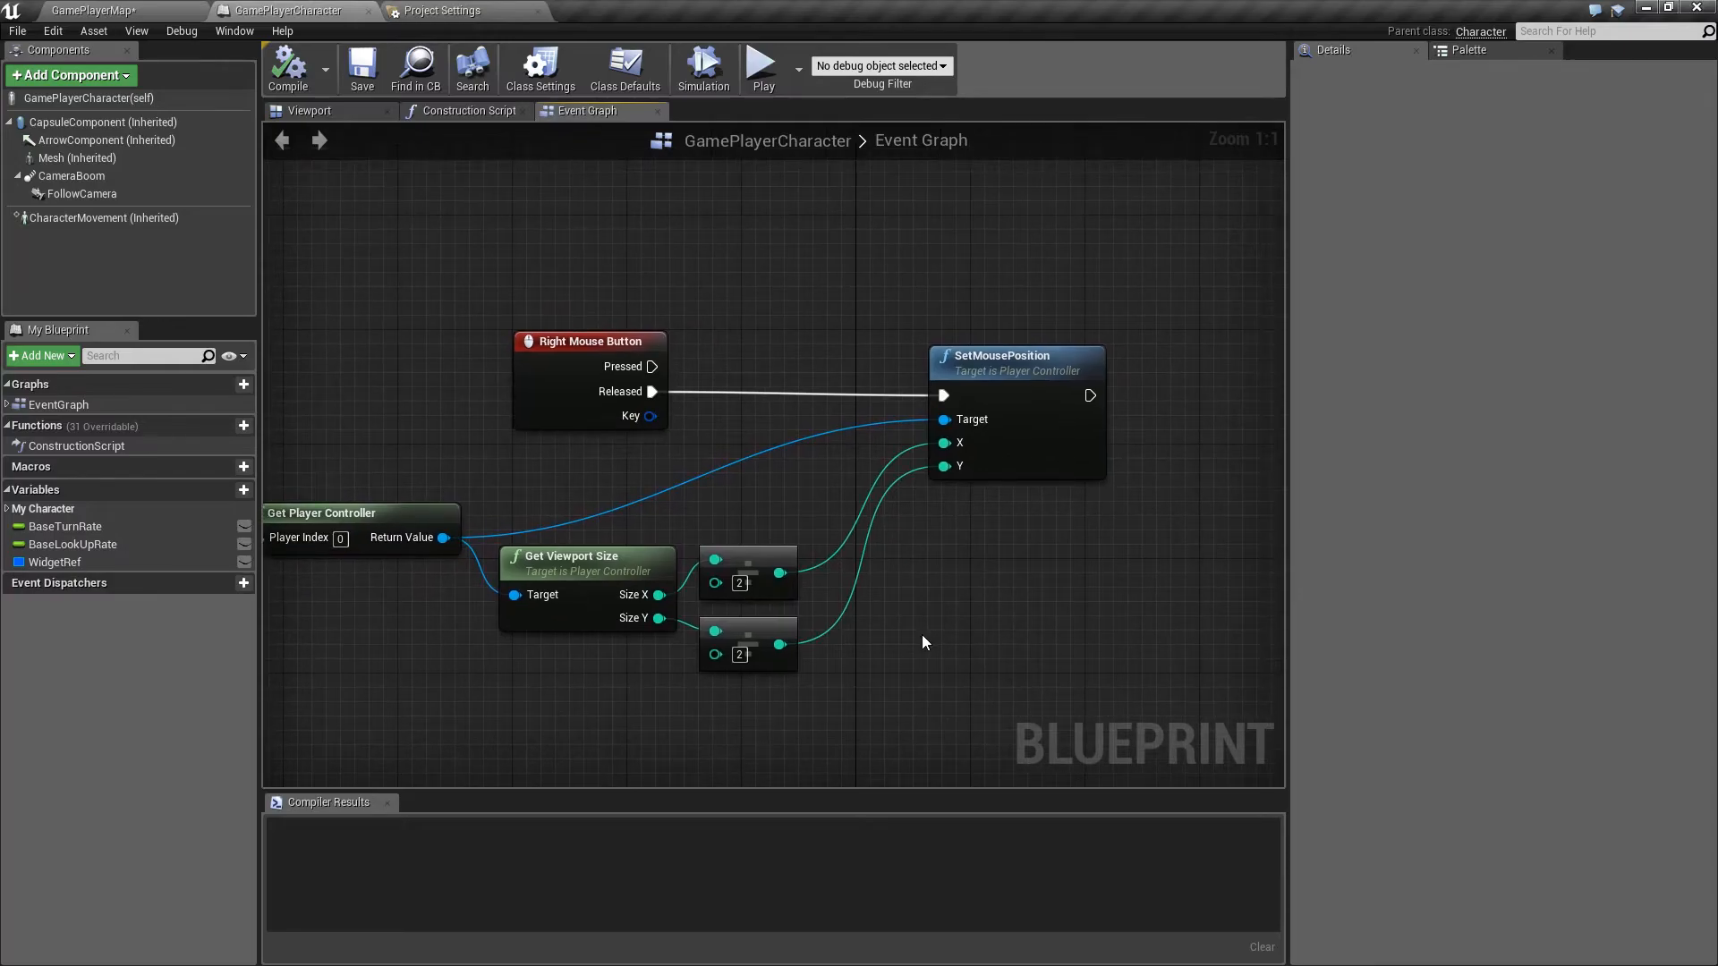
mouse_move(707, 488)
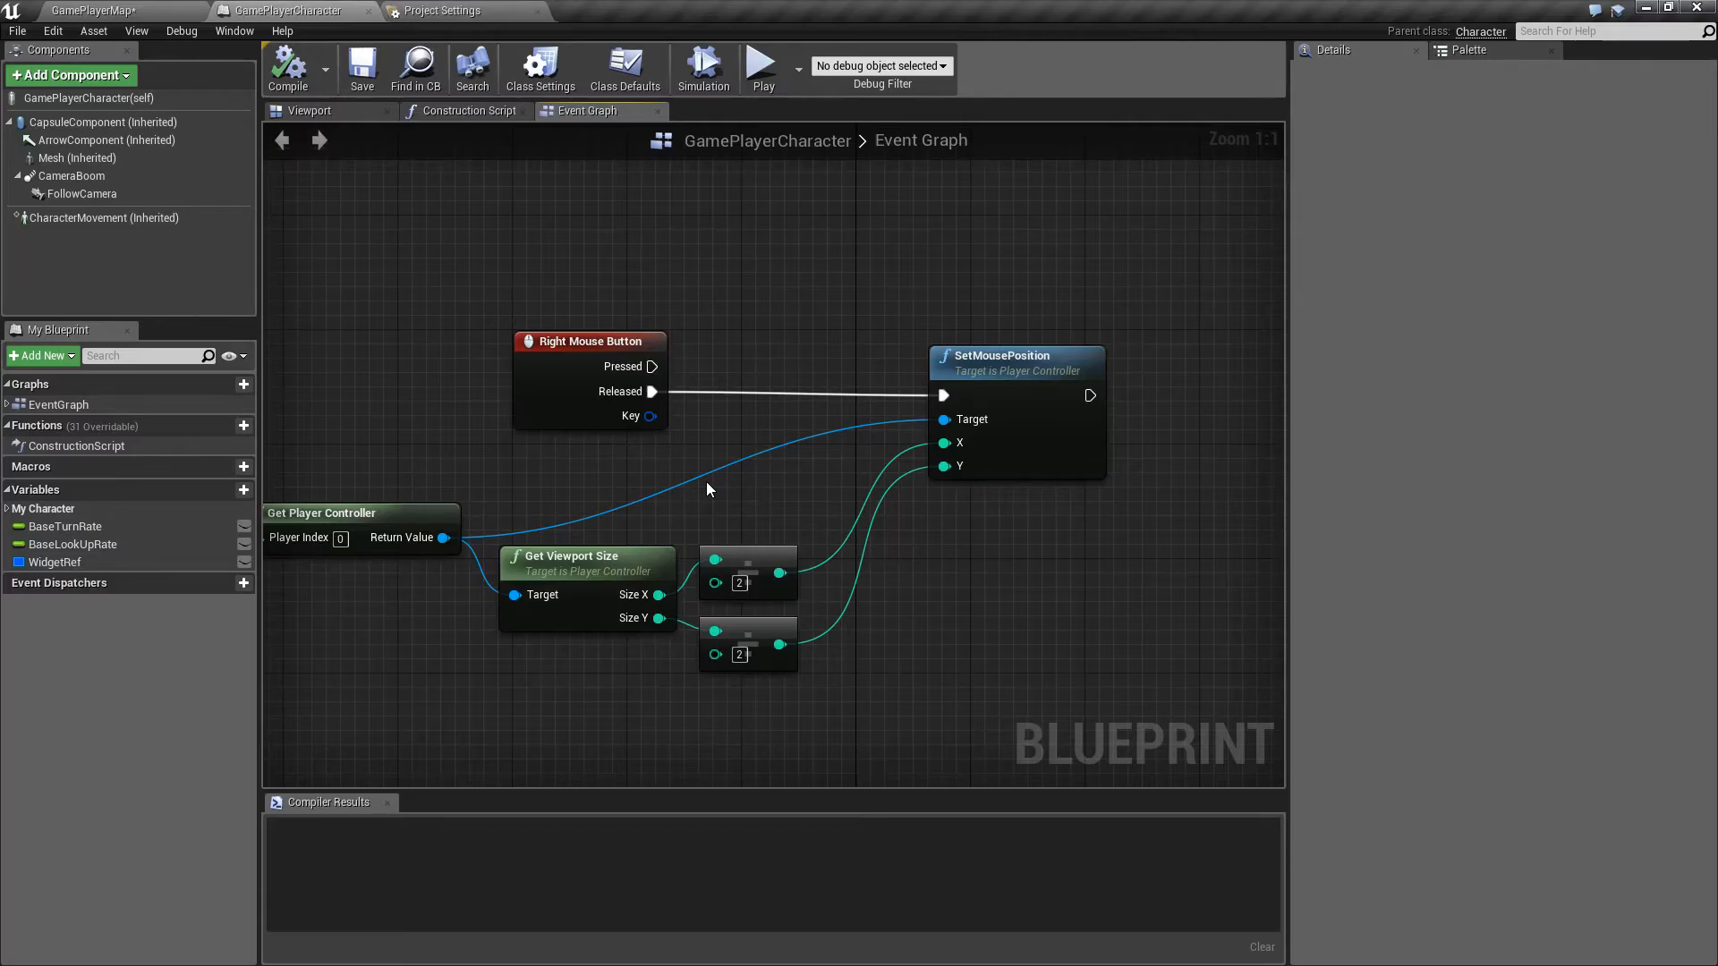
Play the level, walk the character around testing right-mouse recentring, and close the preview.
left_click(762, 65)
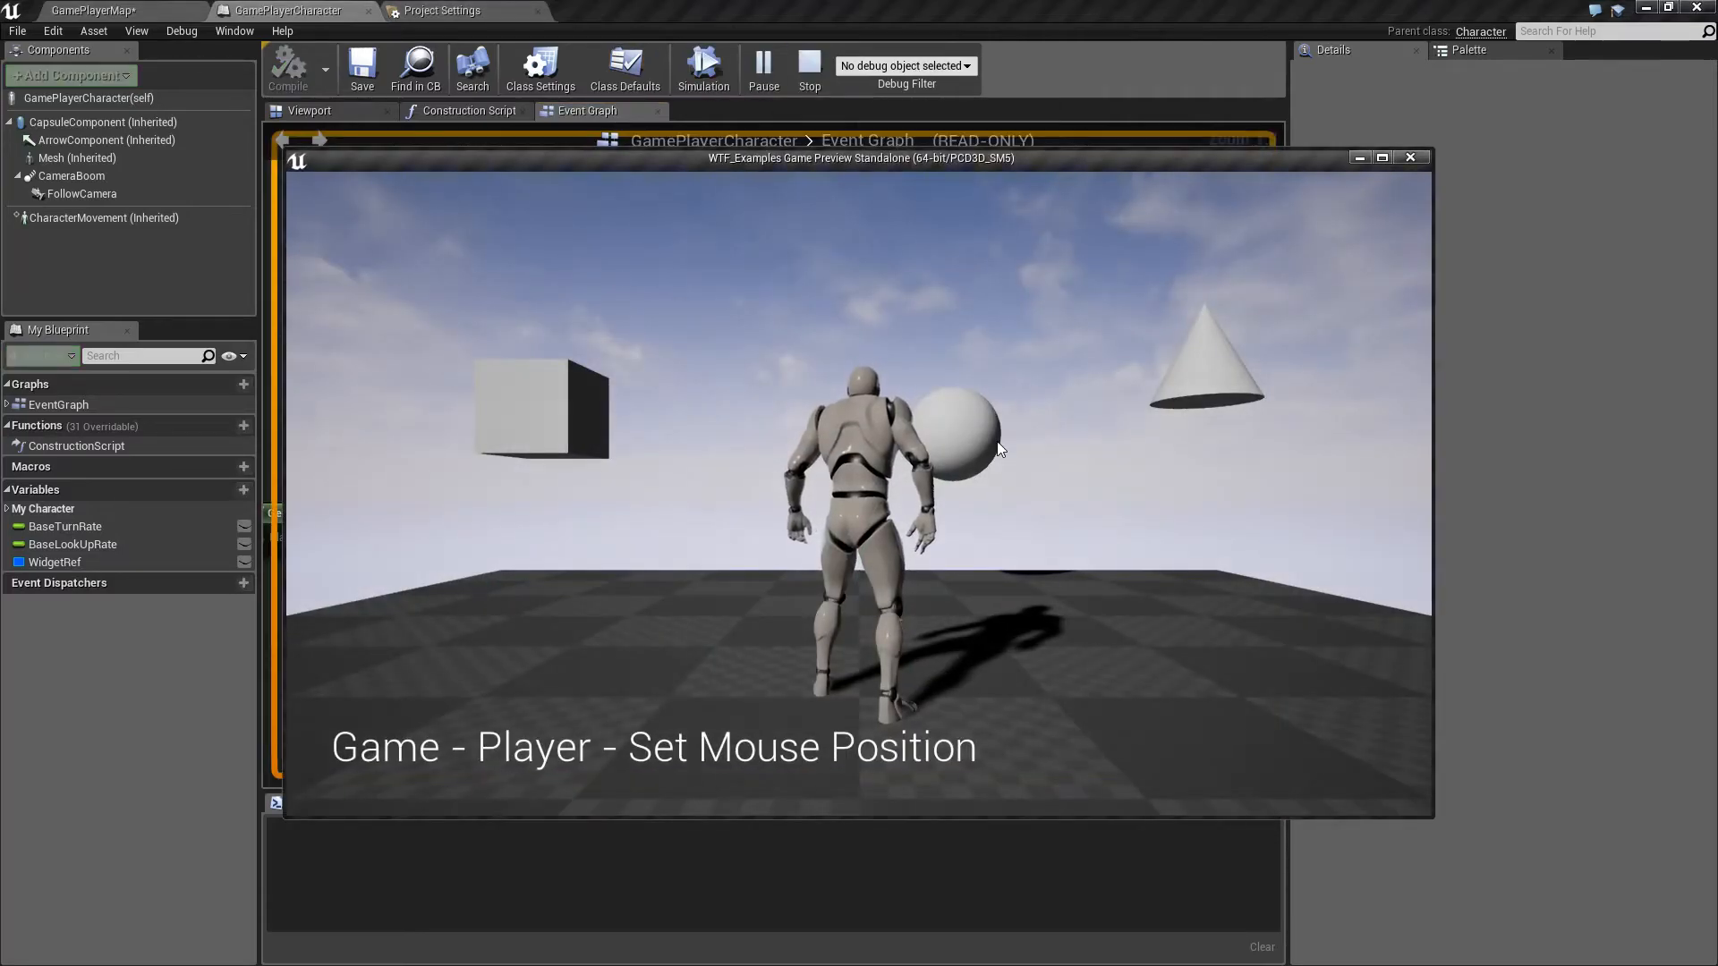
mouse_move(431, 290)
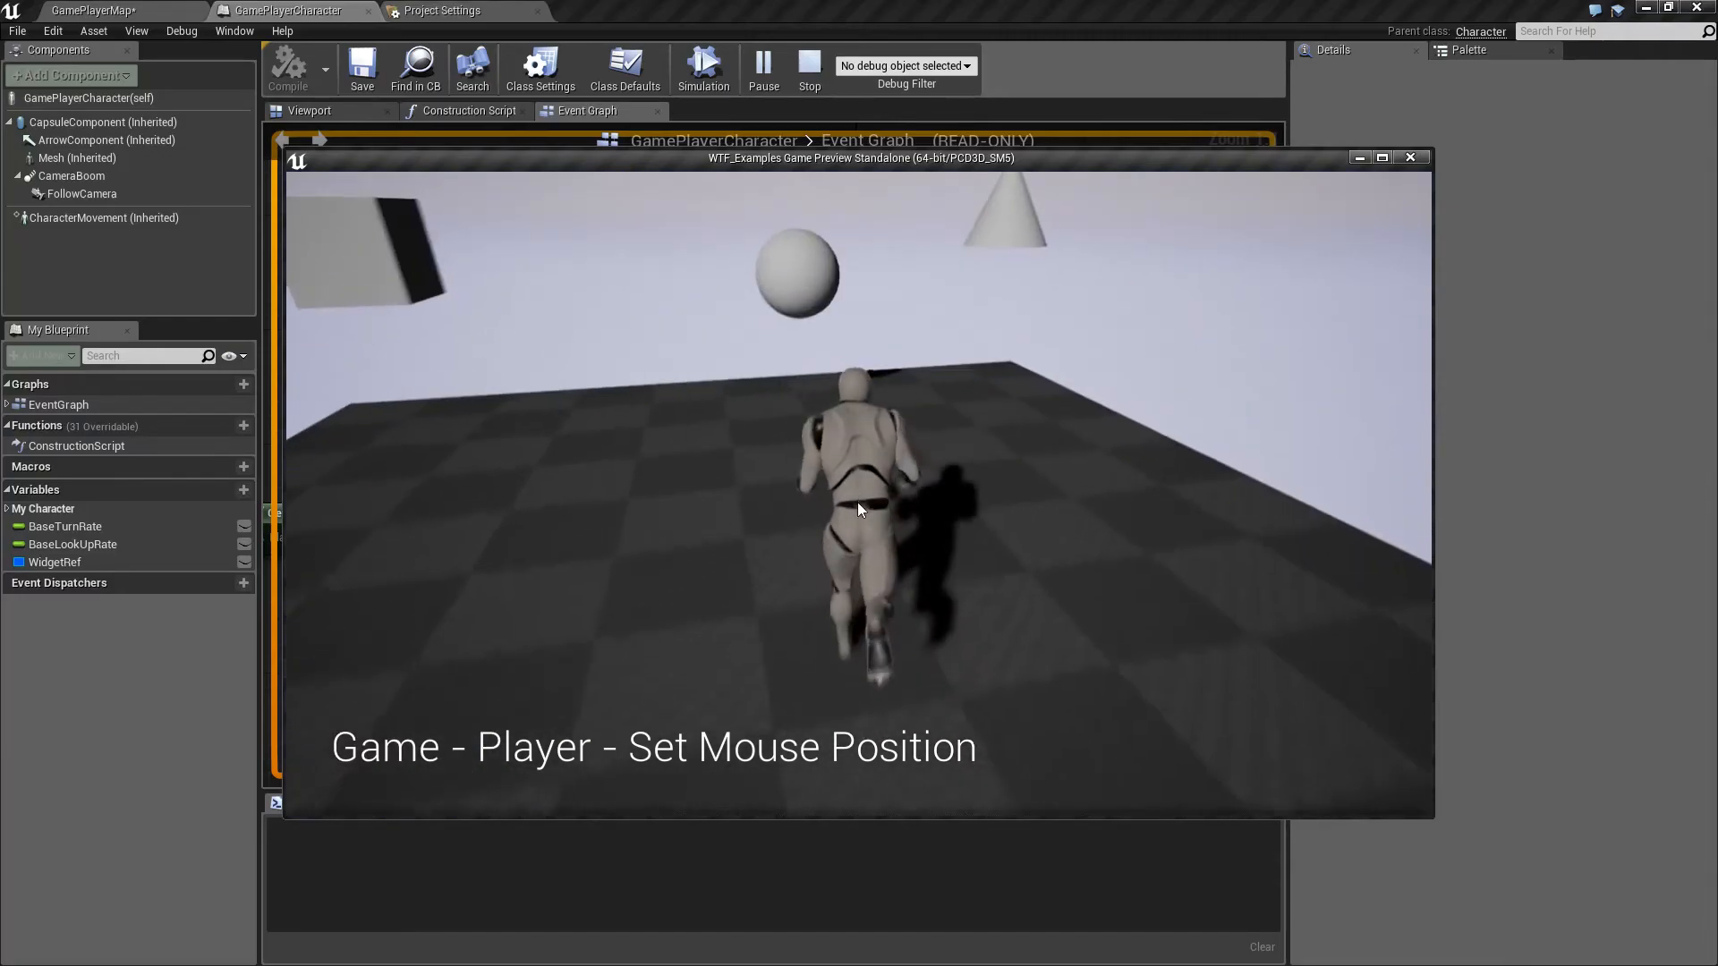
left_click(1410, 157)
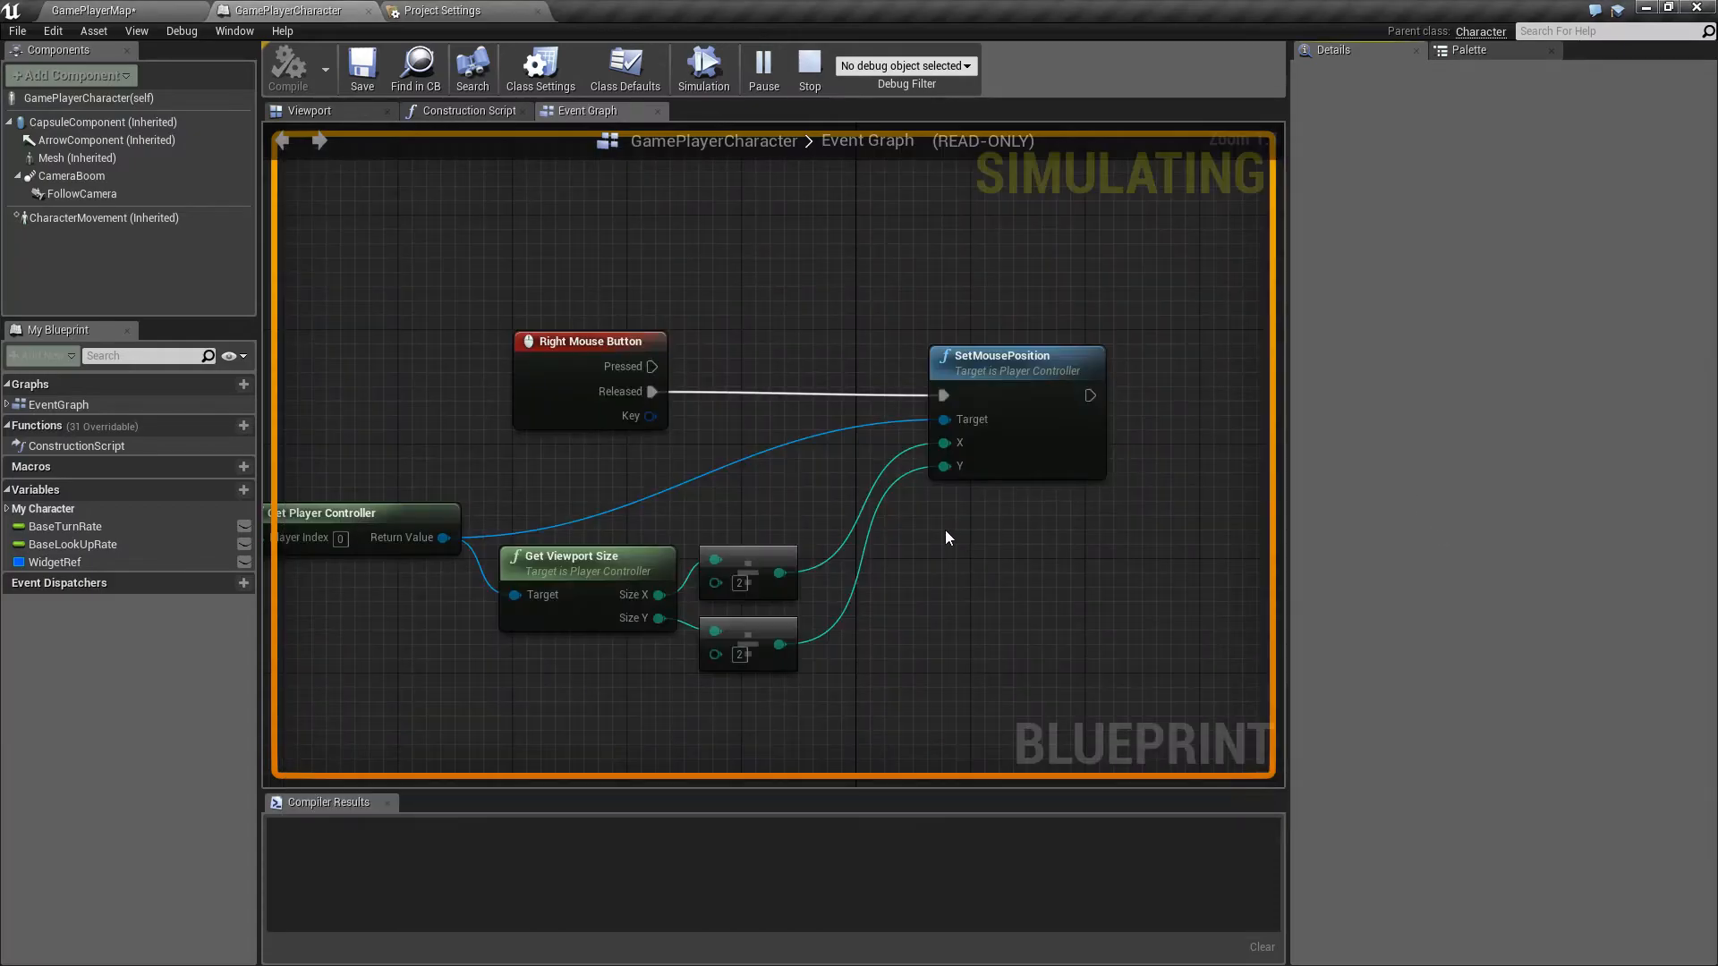
Stop the session, replay the level to retest cursor recentring, then stop playing.
left_click(809, 68)
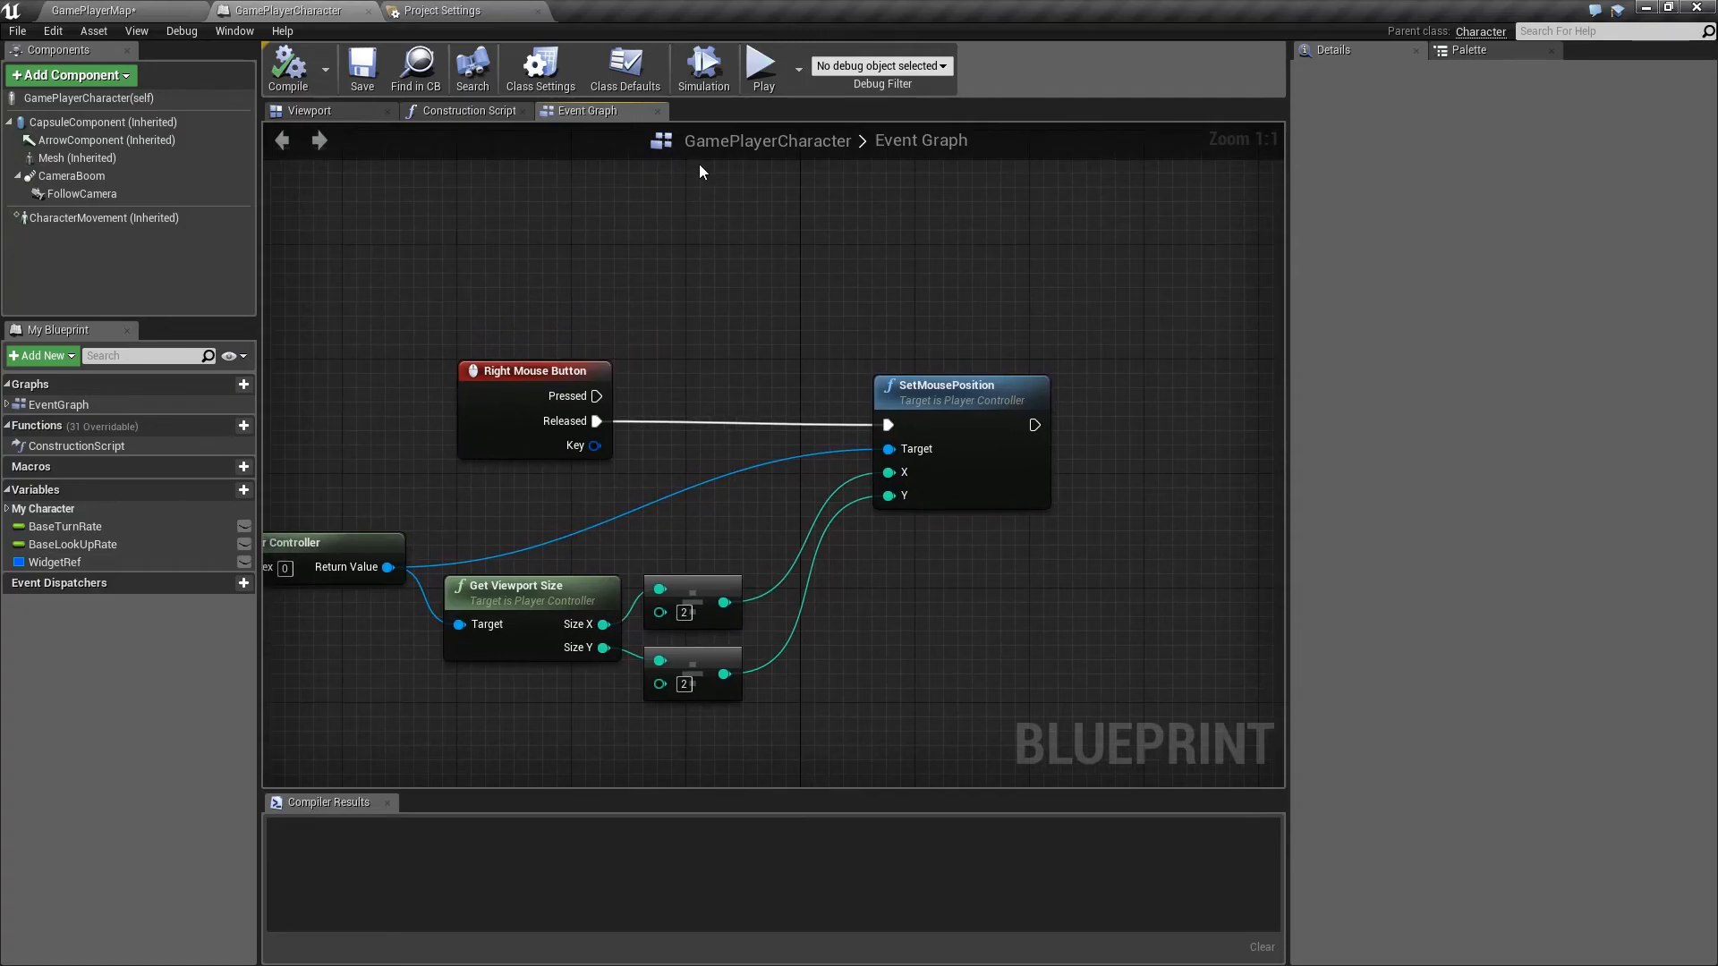
mouse_move(723, 140)
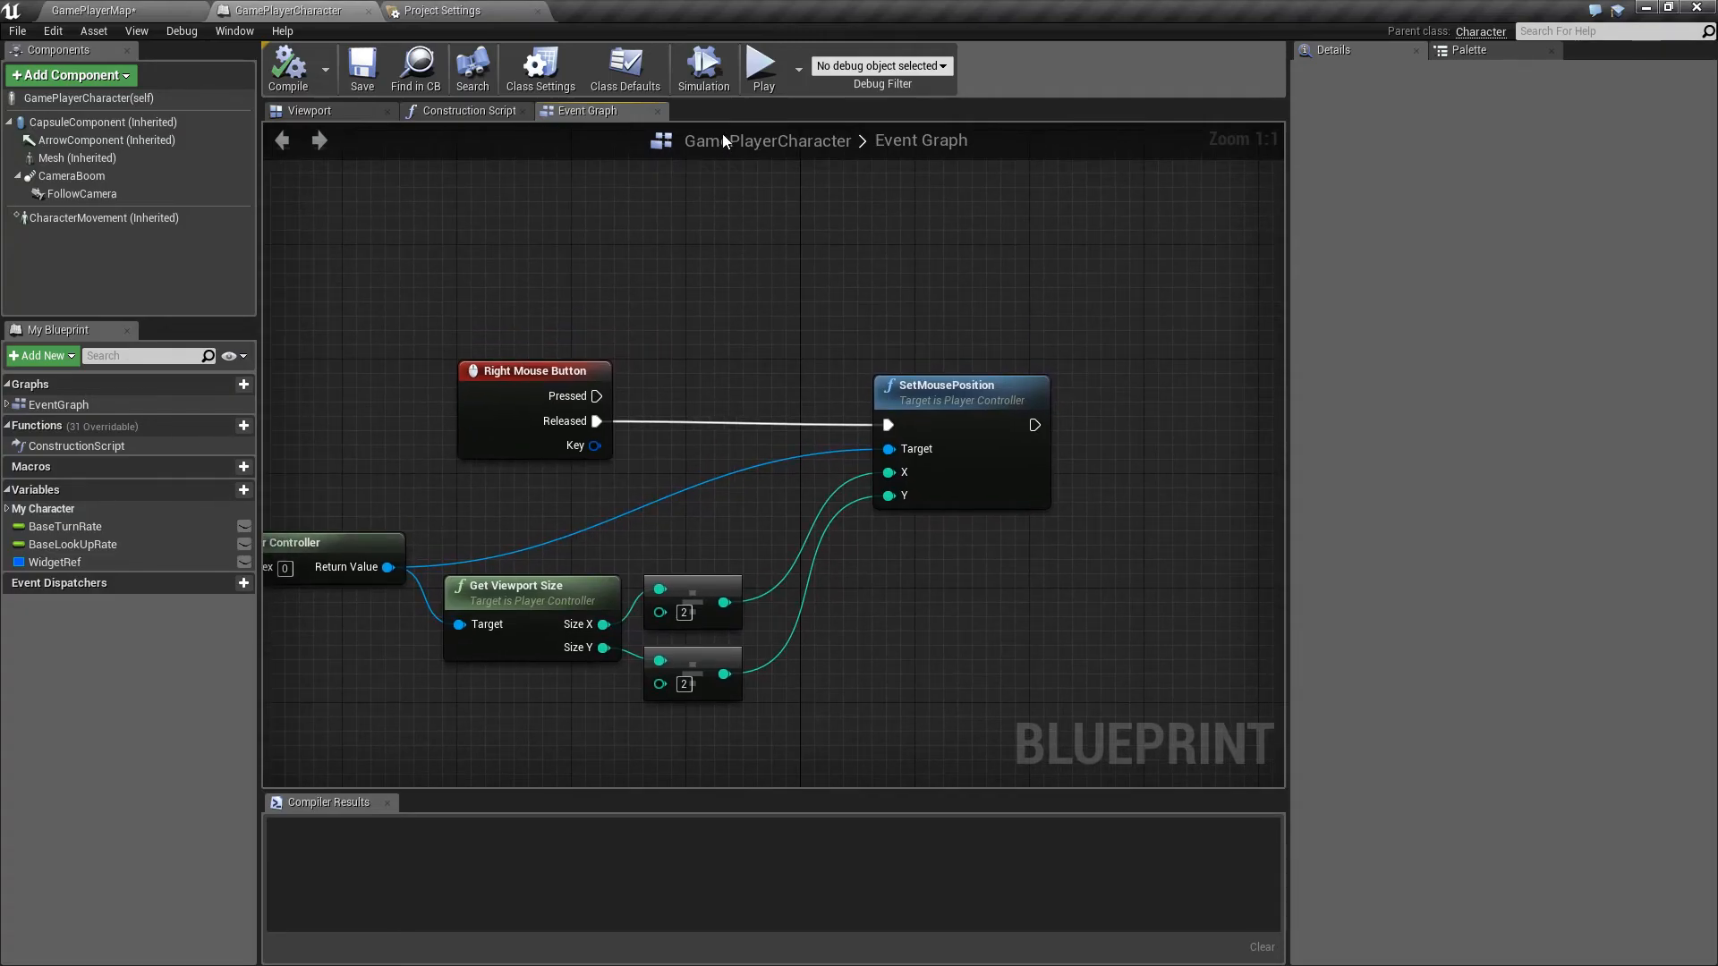
left_click(762, 62)
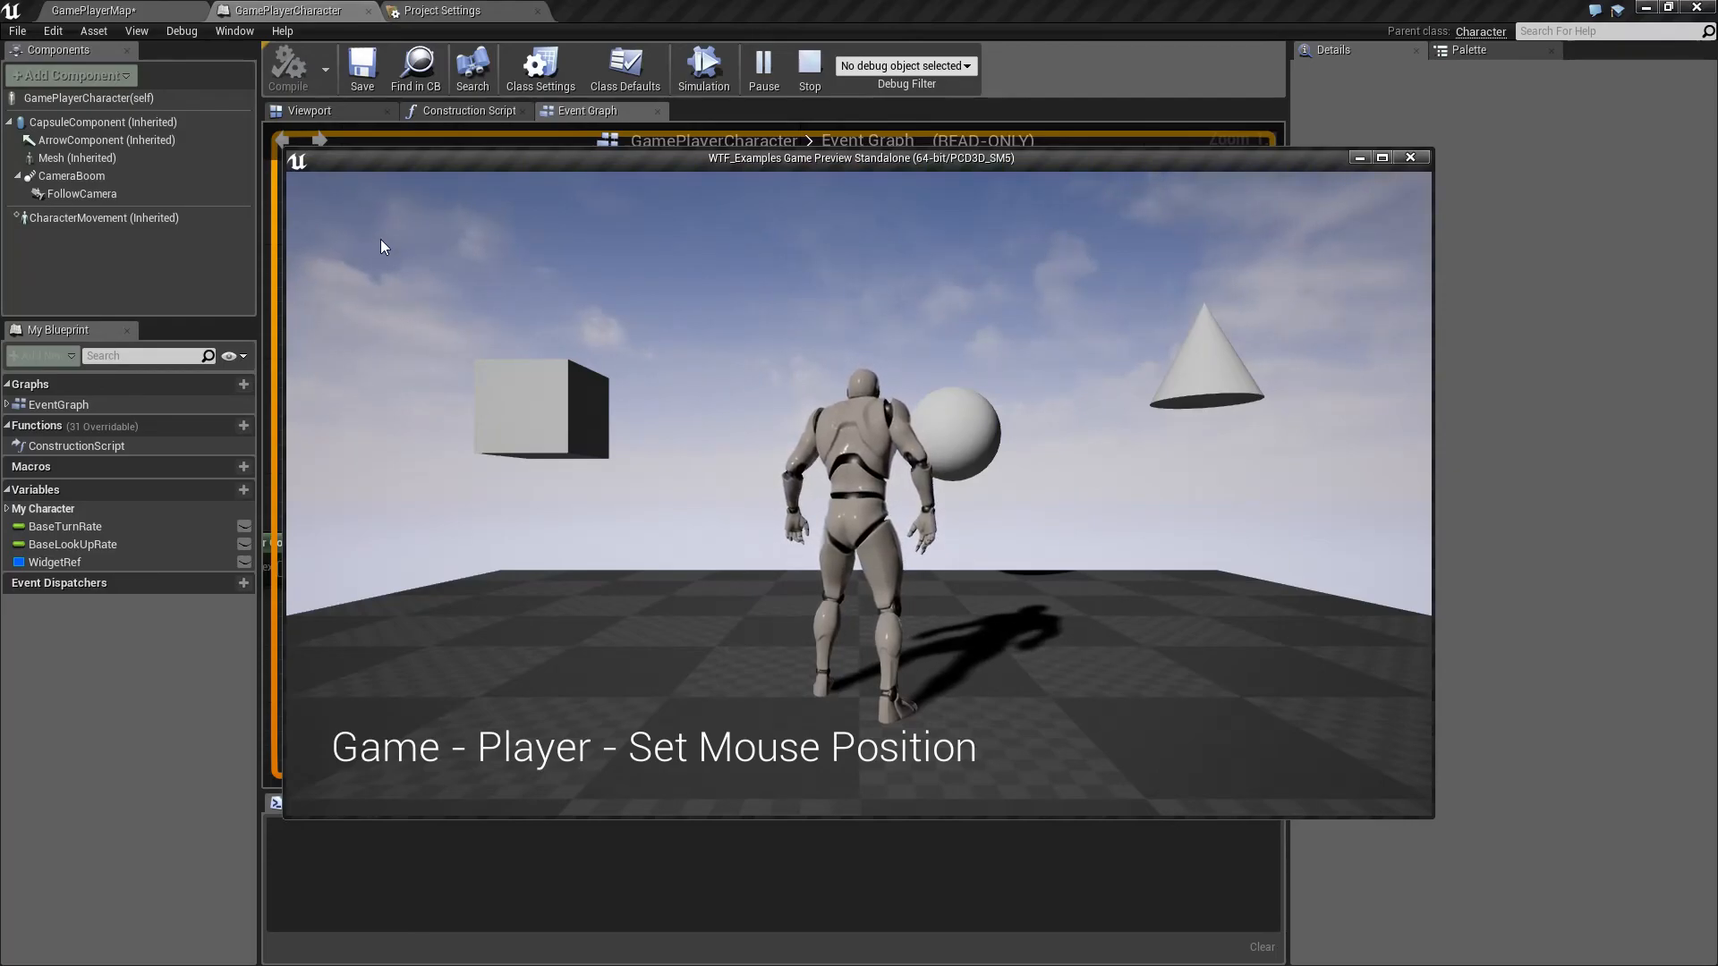
mouse_move(1296, 253)
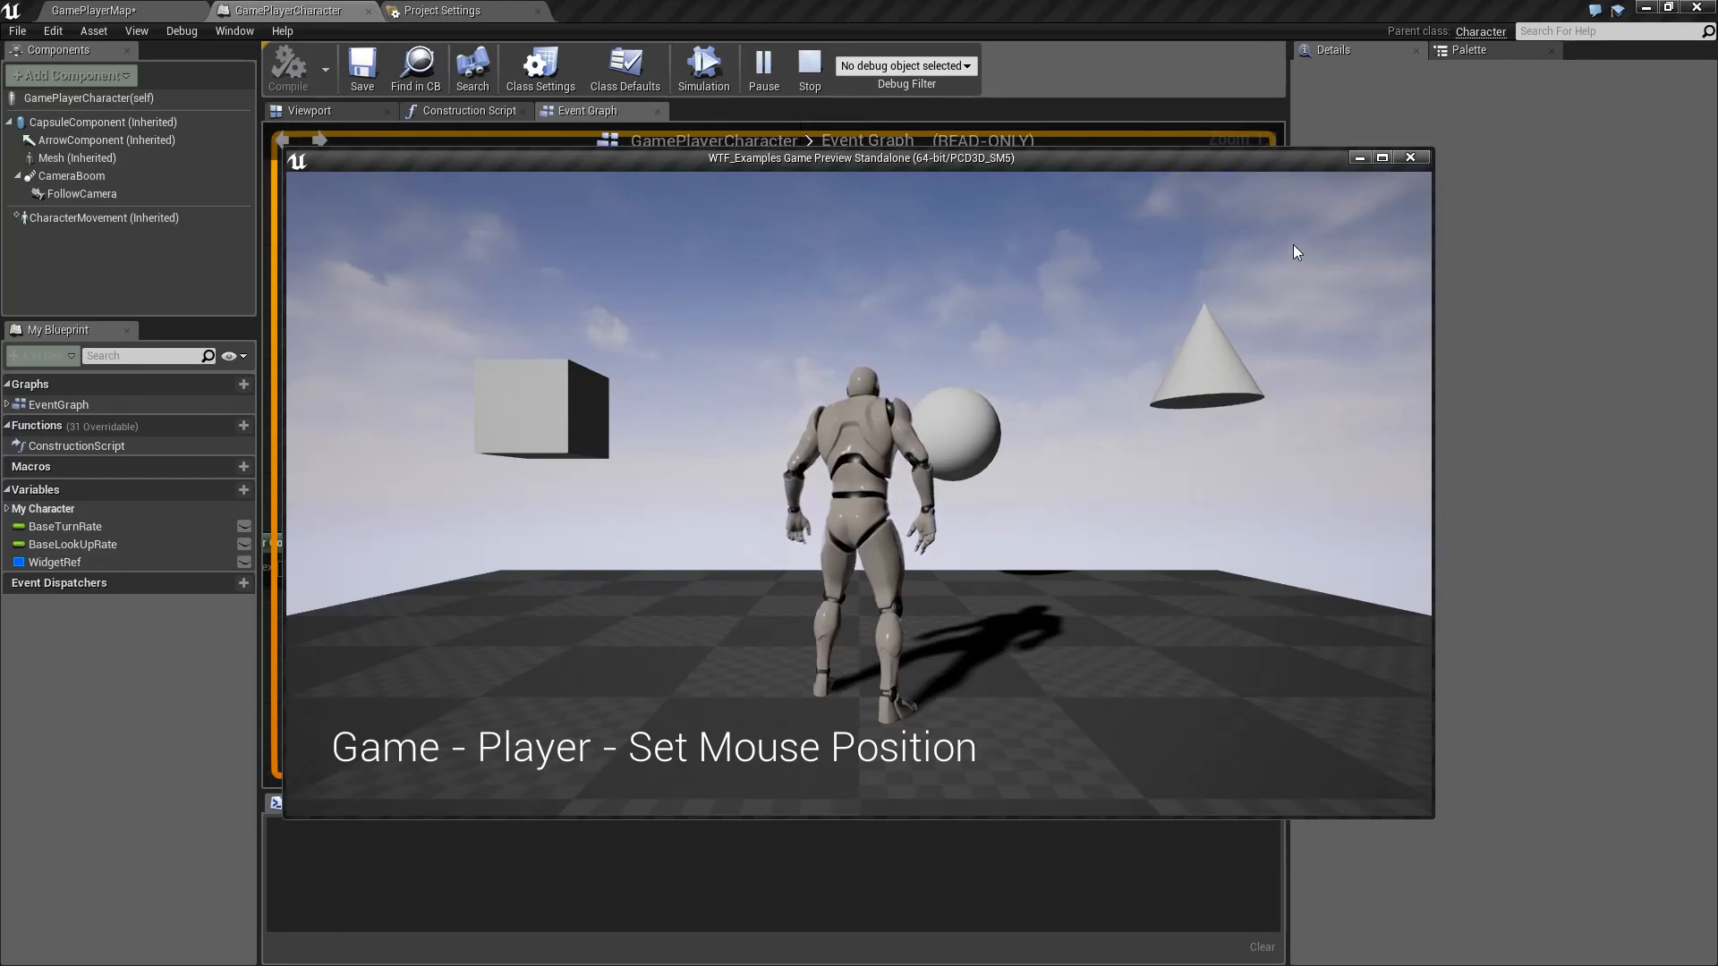
mouse_move(857, 721)
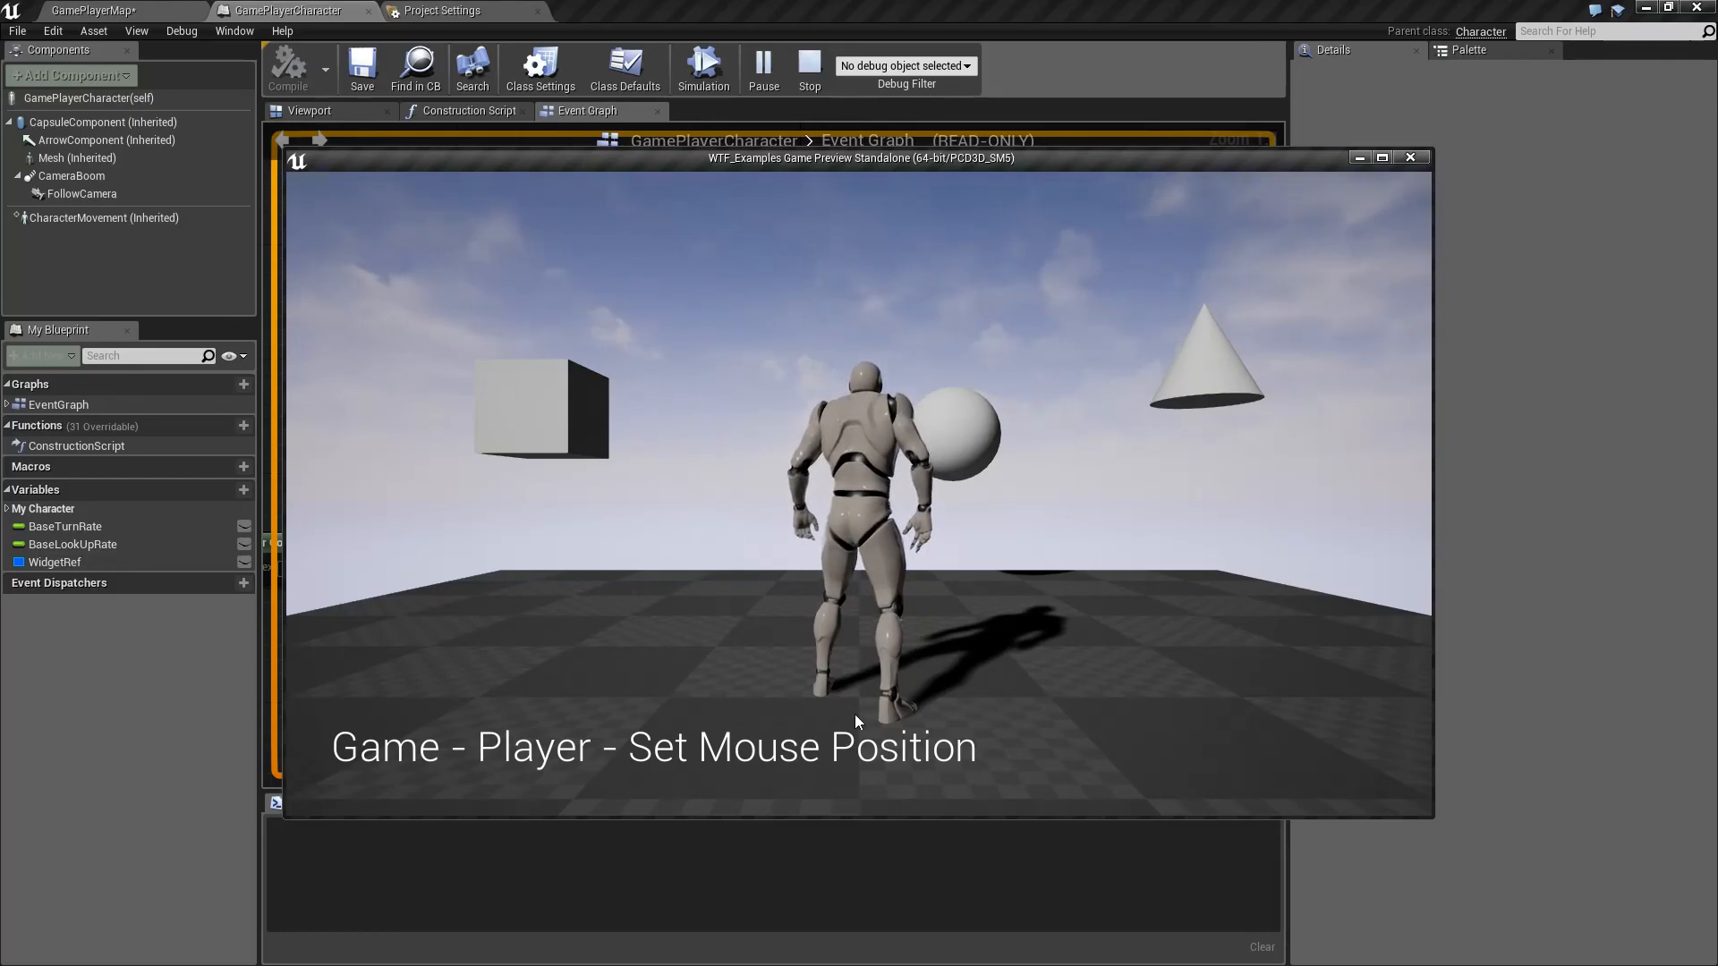
mouse_move(805, 639)
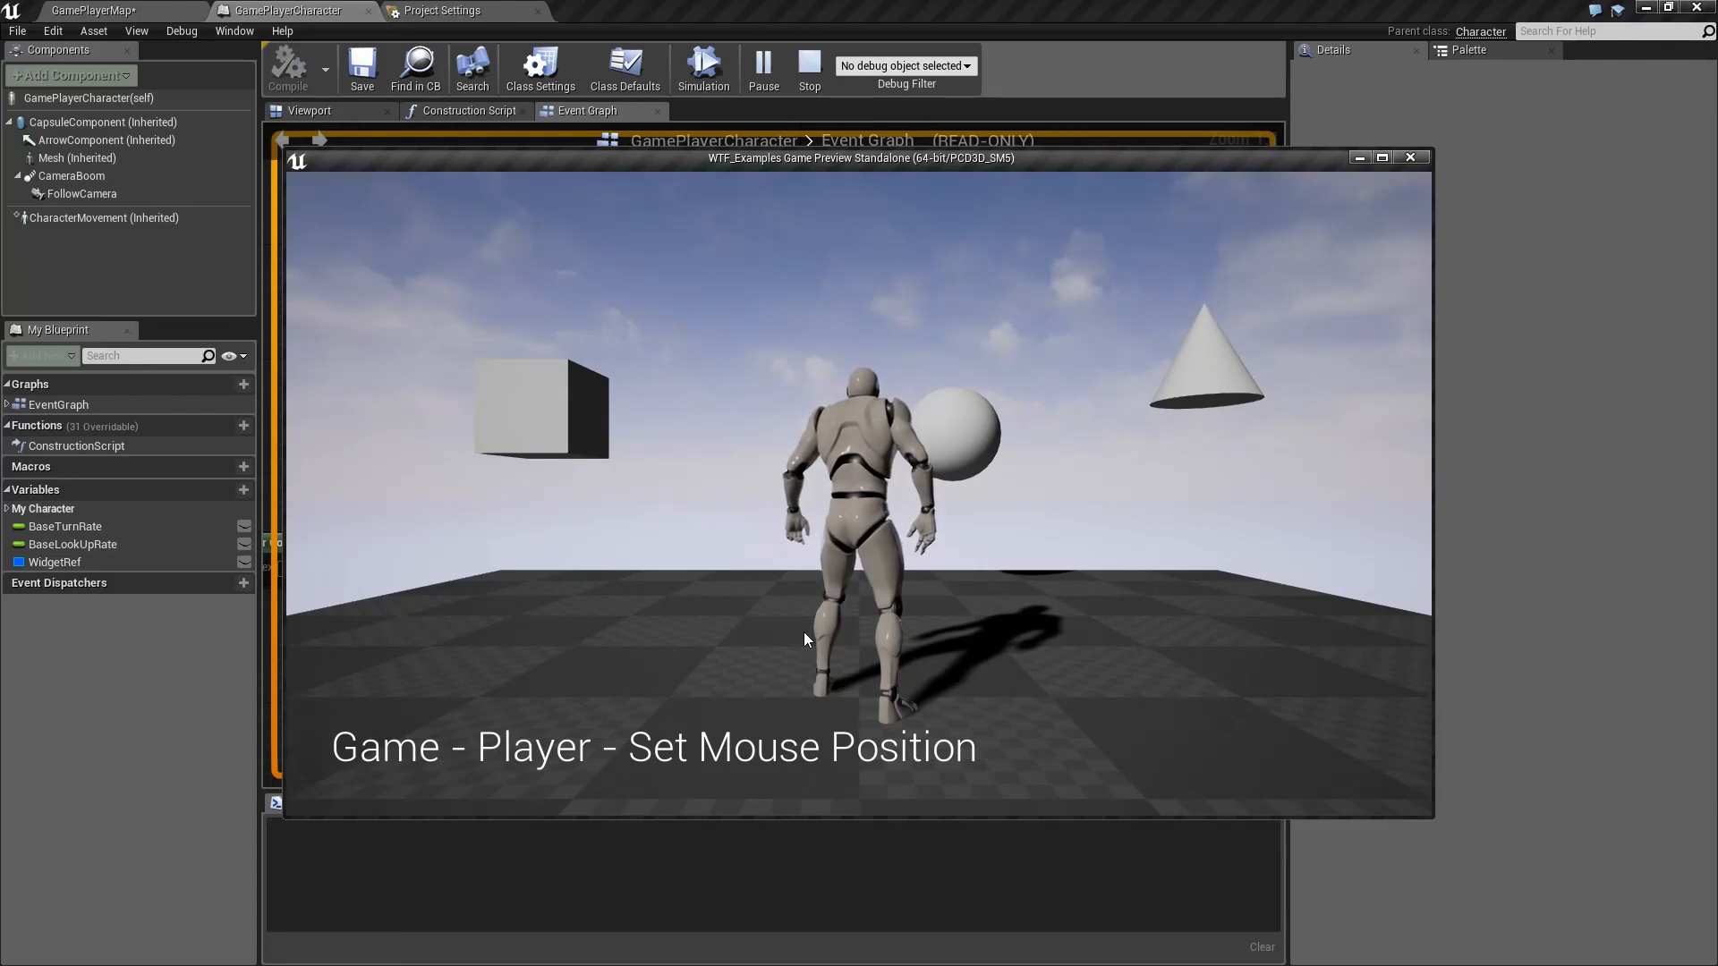
left_click(808, 68)
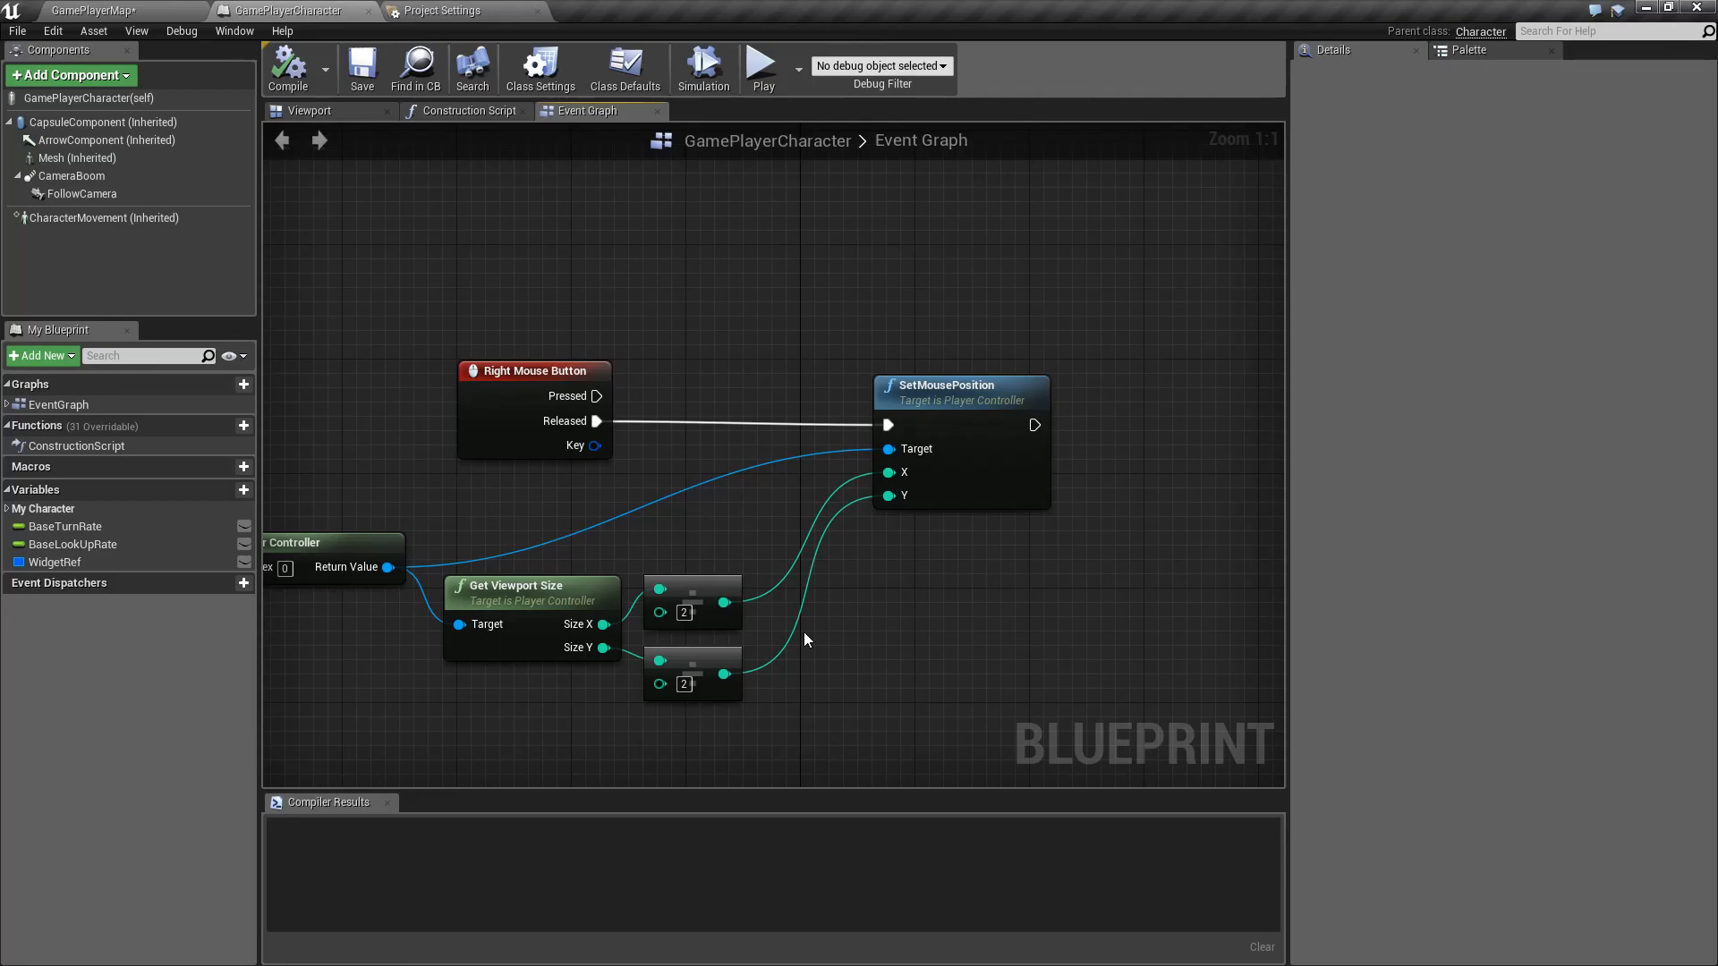